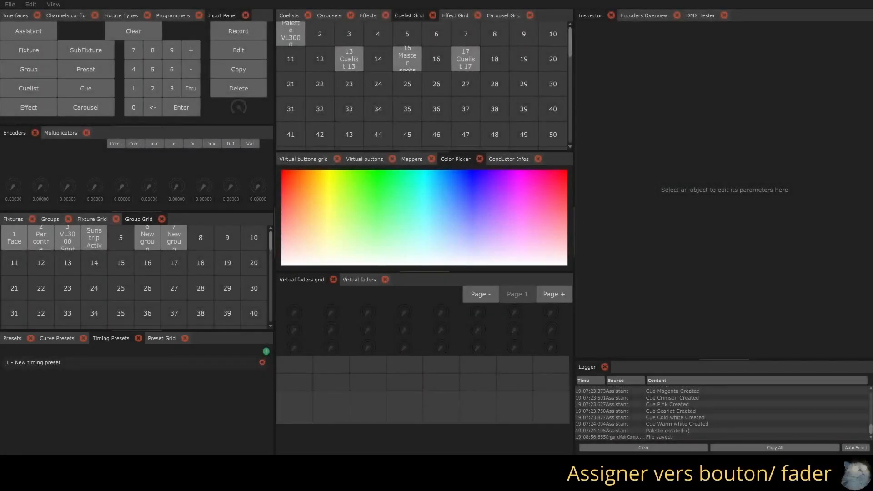
Step: Assign cuelist 13 to the first virtual button with Target type Cuelist, ID 13, action Go
{"action": "left_click", "coordinate": [303, 158]}
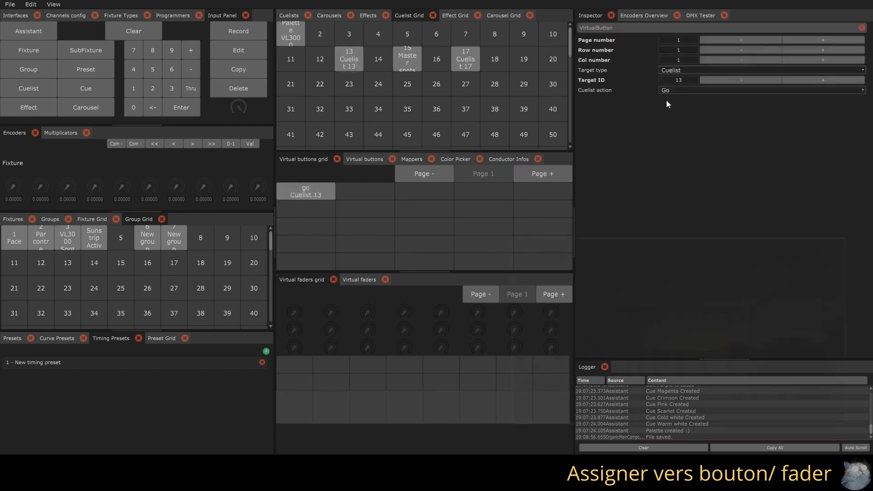
Step: Set the cuelist 13 button action to Flash and assign cuelist 15 to the first virtual fader column
{"action": "left_click", "coordinate": [760, 89]}
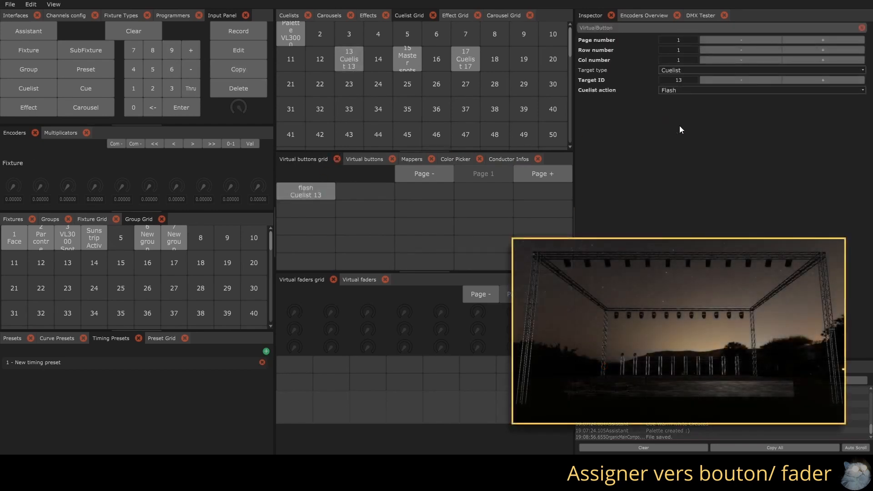
{"action": "left_click", "coordinate": [305, 190]}
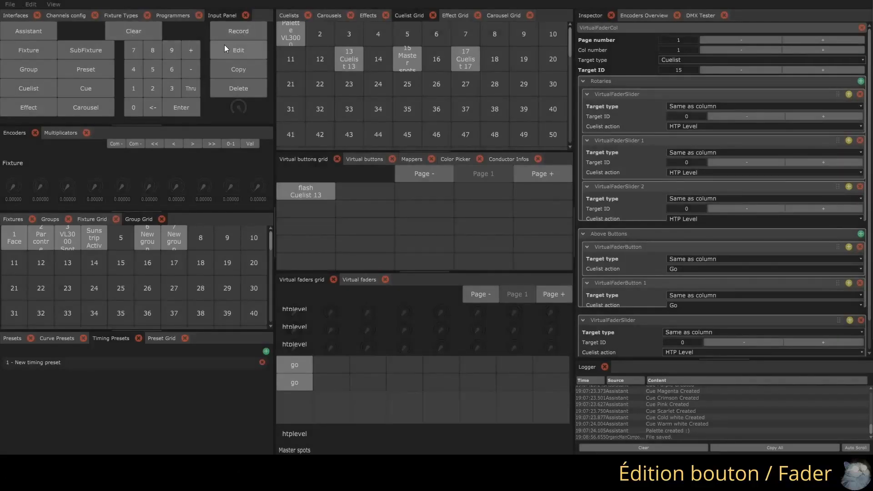
Step: In edit mode, set the cuelist 15 column's first above button action to Off
{"action": "left_click", "coordinate": [305, 191]}
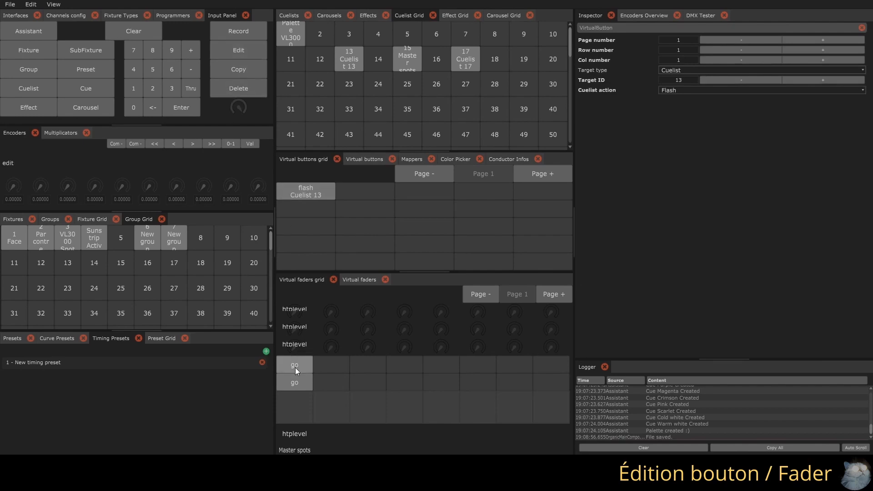
{"action": "left_click", "coordinate": [295, 364]}
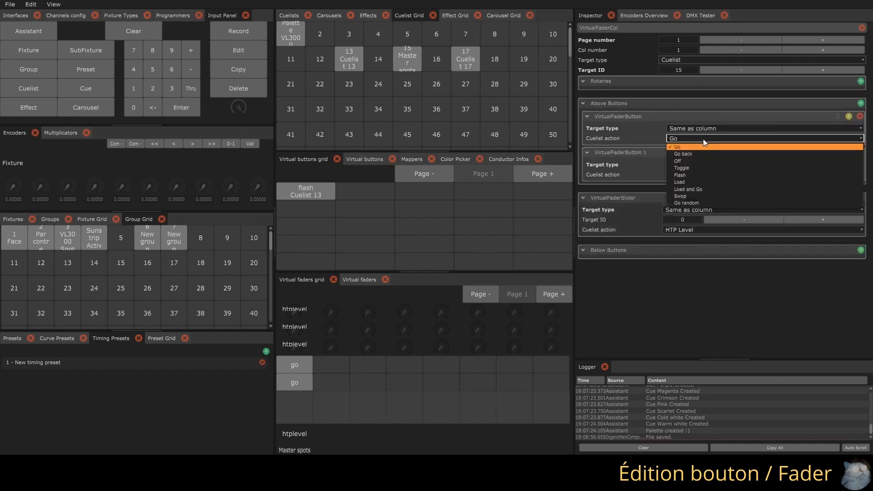
{"action": "left_click", "coordinate": [677, 161]}
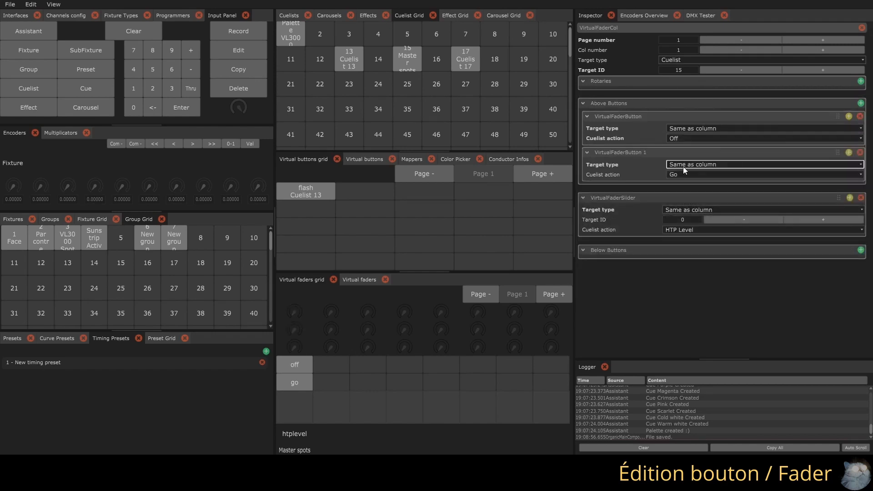